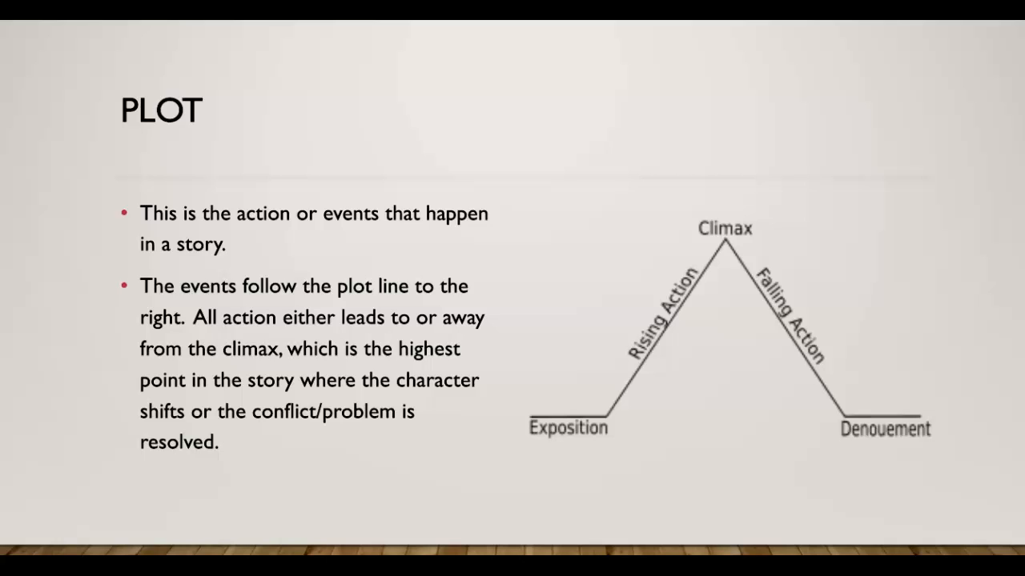
Step: Advance from the Plot diagram slide to the next lesson slide
{"action": "key", "text": "Right"}
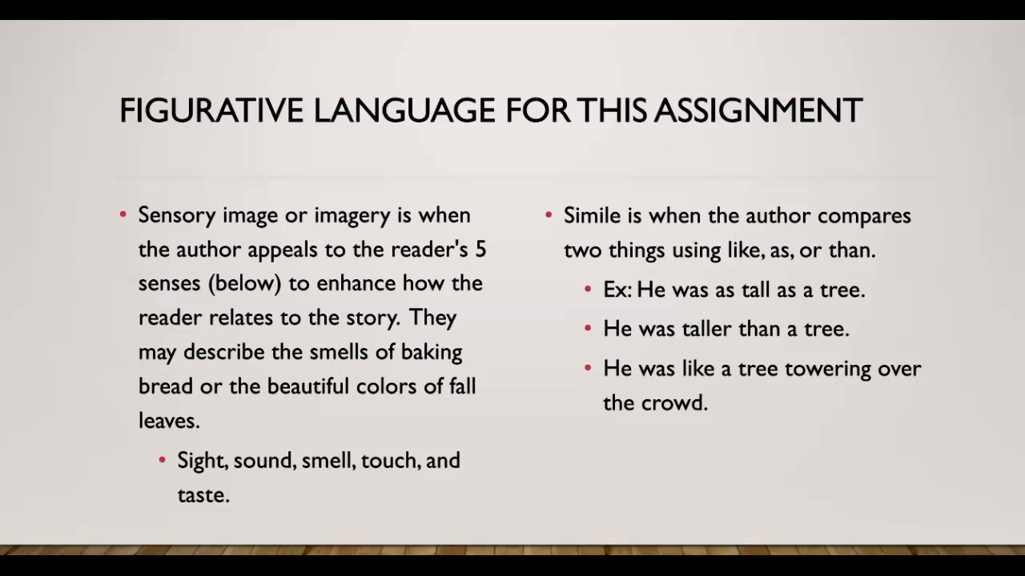
Step: Advance past the Figurative Language slide toward the Teams assignment draft
{"action": "key", "text": "Right"}
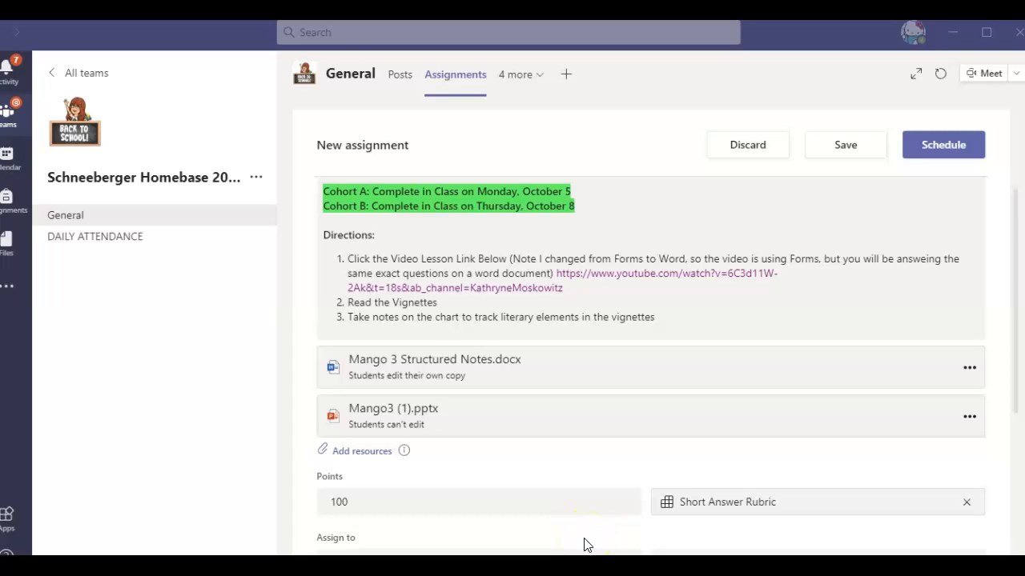
{"action": "mouse_move", "coordinate": [455, 368]}
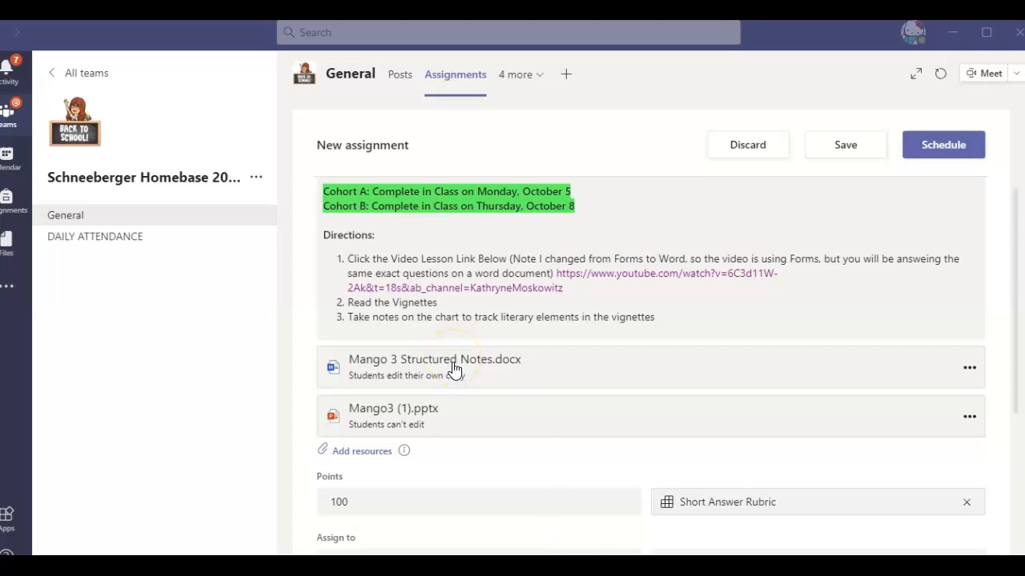
Step: Open the attached Mango 3 Structured Notes.docx from the assignment draft
{"action": "left_click", "coordinate": [436, 358]}
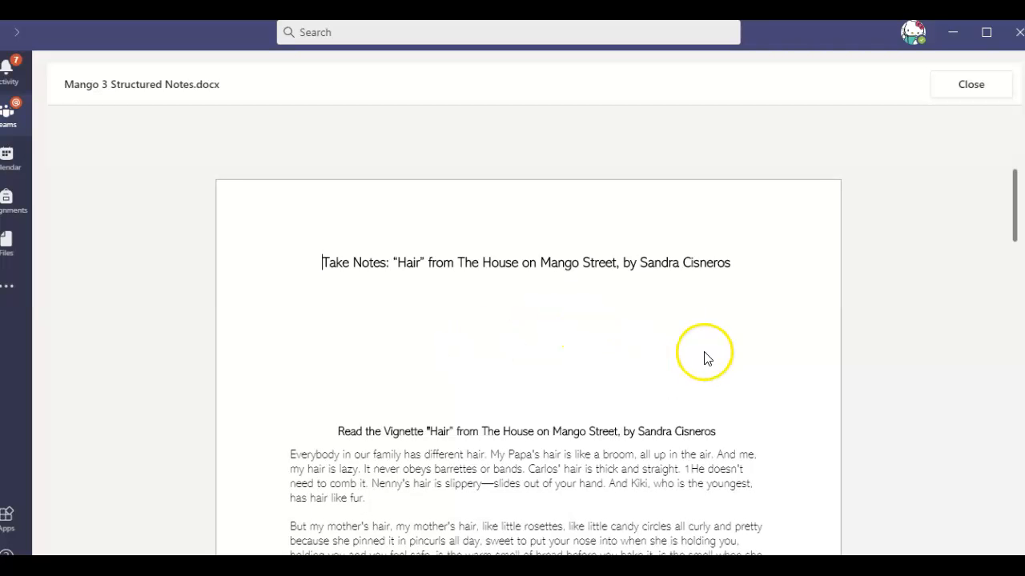
{"action": "mouse_move", "coordinate": [751, 301]}
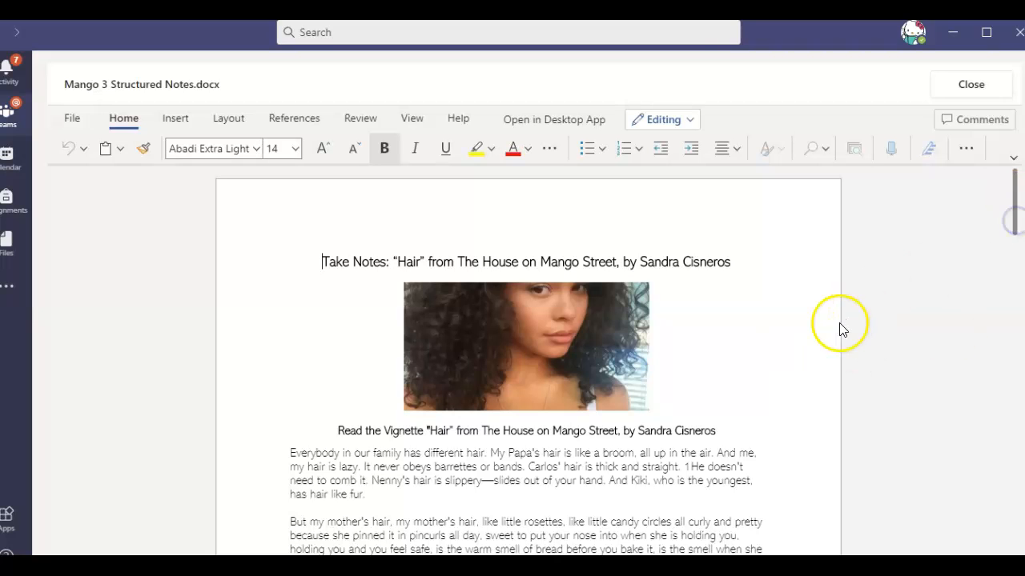
Step: Scroll the notes document down to the Hair vignette note-taking question table
{"action": "scroll", "scroll_direction": "down", "scroll_amount": 3}
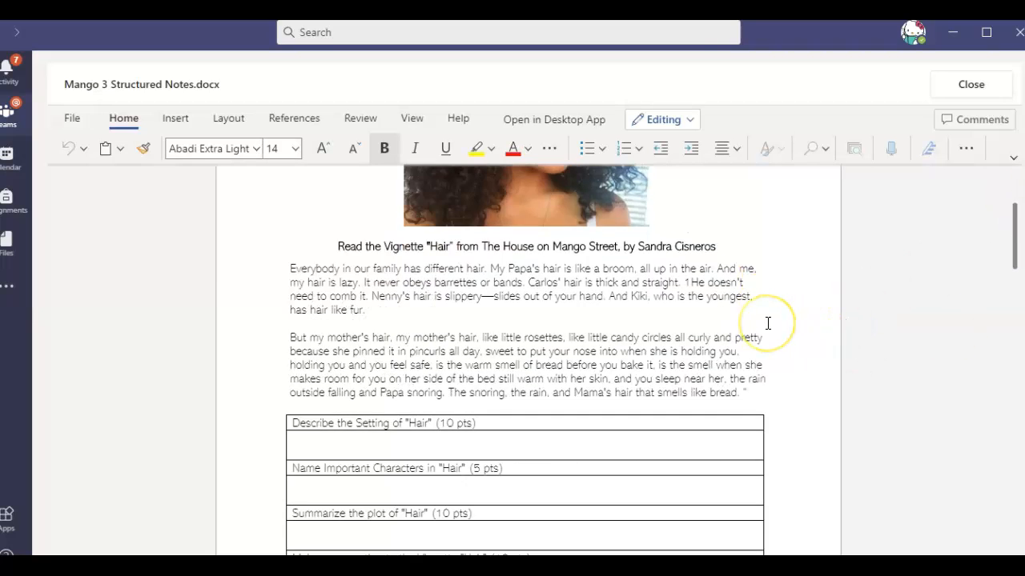
{"action": "scroll", "scroll_direction": "down", "scroll_amount": 3}
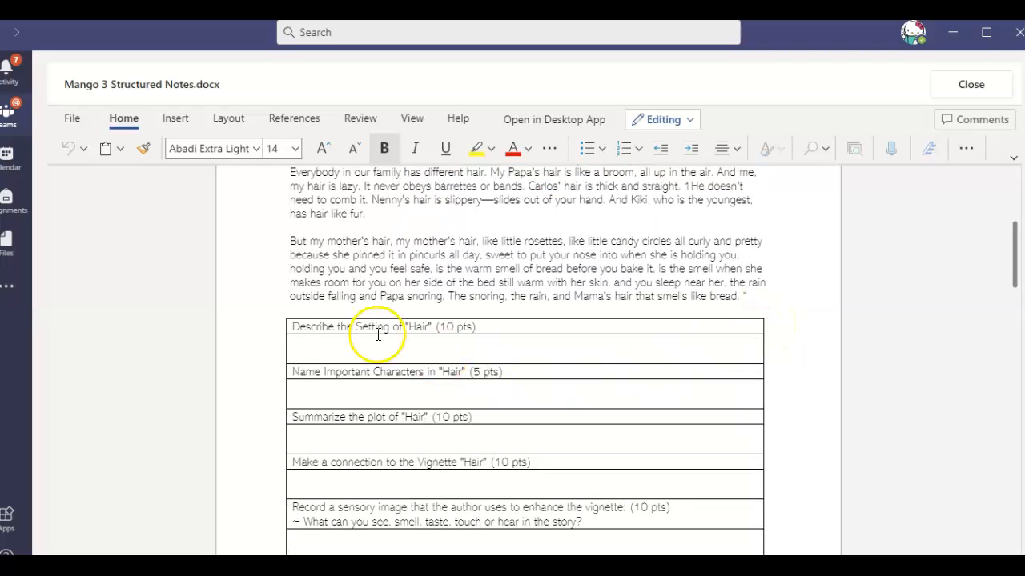
{"action": "scroll", "scroll_direction": "down", "scroll_amount": 3}
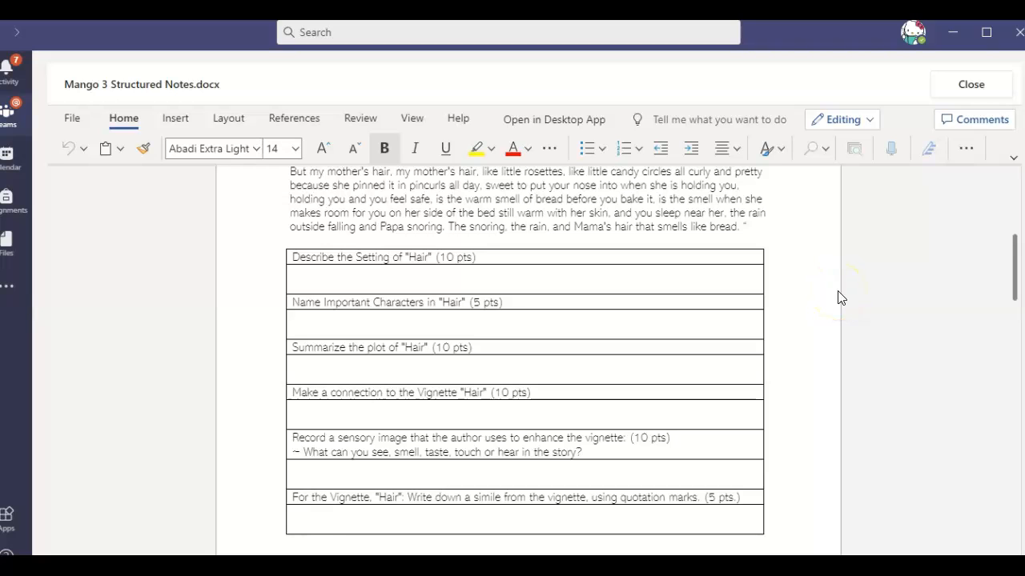
{"action": "mouse_move", "coordinate": [841, 298]}
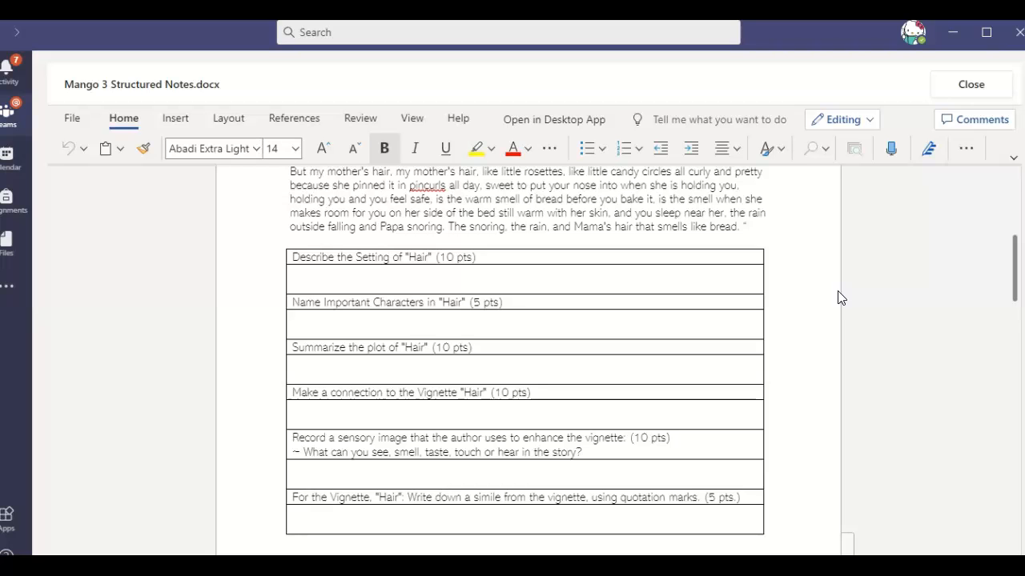
{"action": "scroll", "scroll_direction": "down", "scroll_amount": 3}
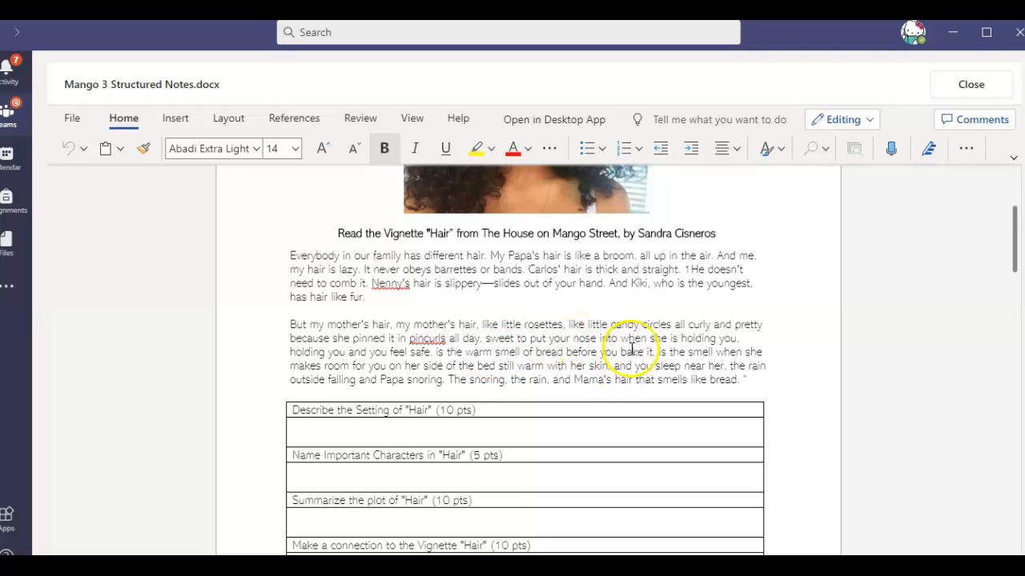
{"action": "scroll", "scroll_direction": "down", "scroll_amount": 3}
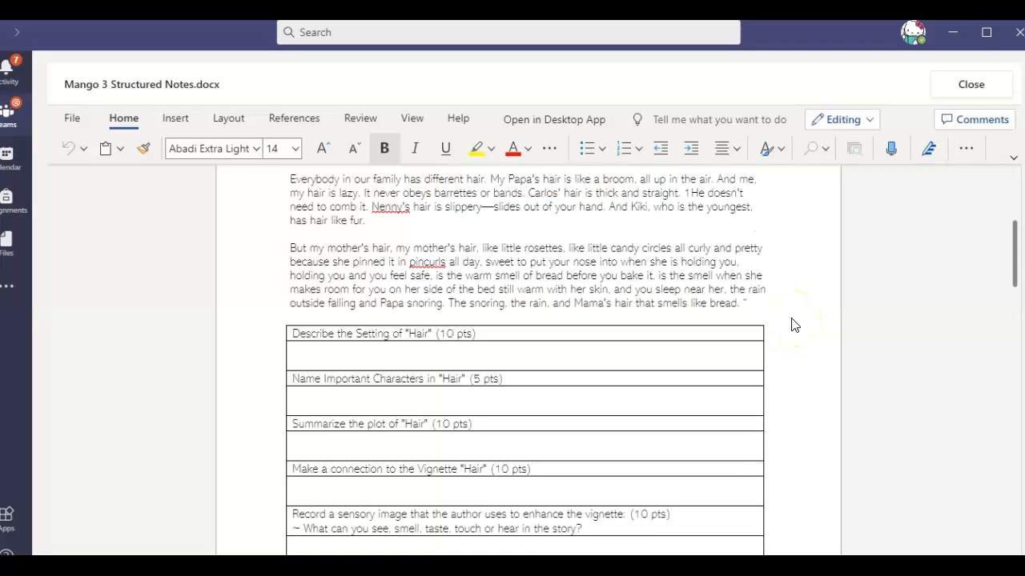
{"action": "scroll", "scroll_direction": "down", "scroll_amount": 3}
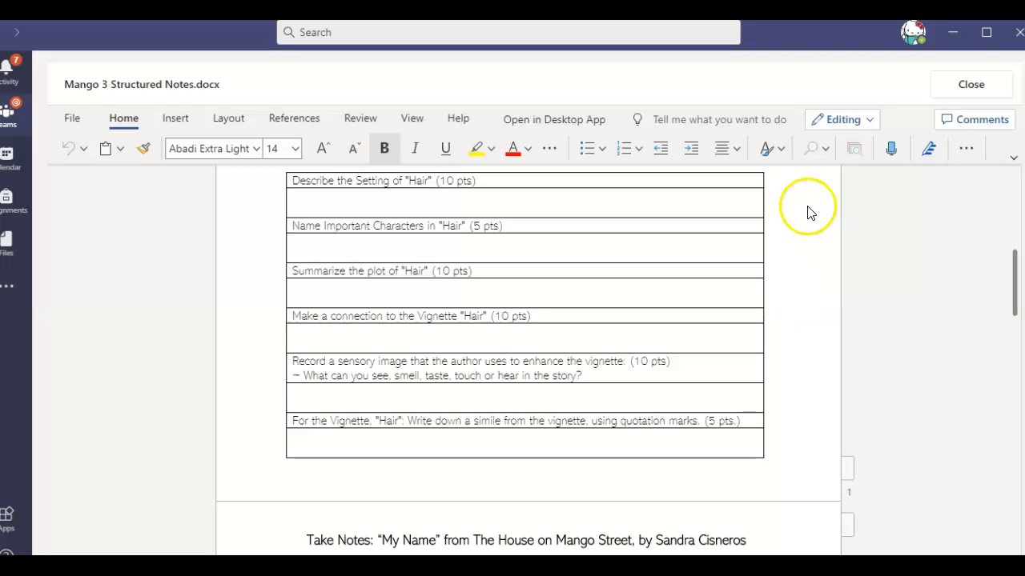
{"action": "scroll", "scroll_direction": "down", "scroll_amount": 3}
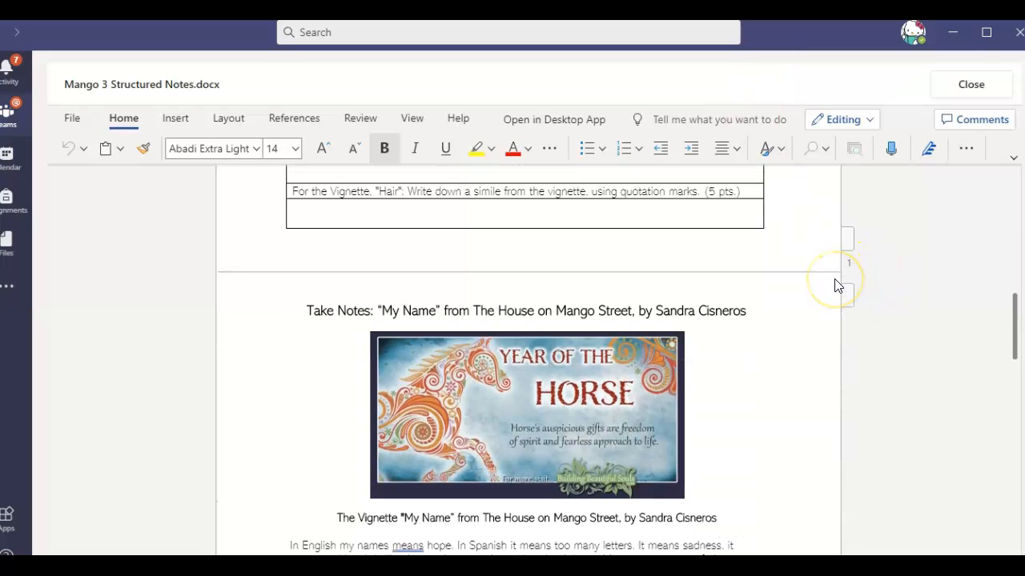
{"action": "scroll", "scroll_direction": "down", "scroll_amount": 3}
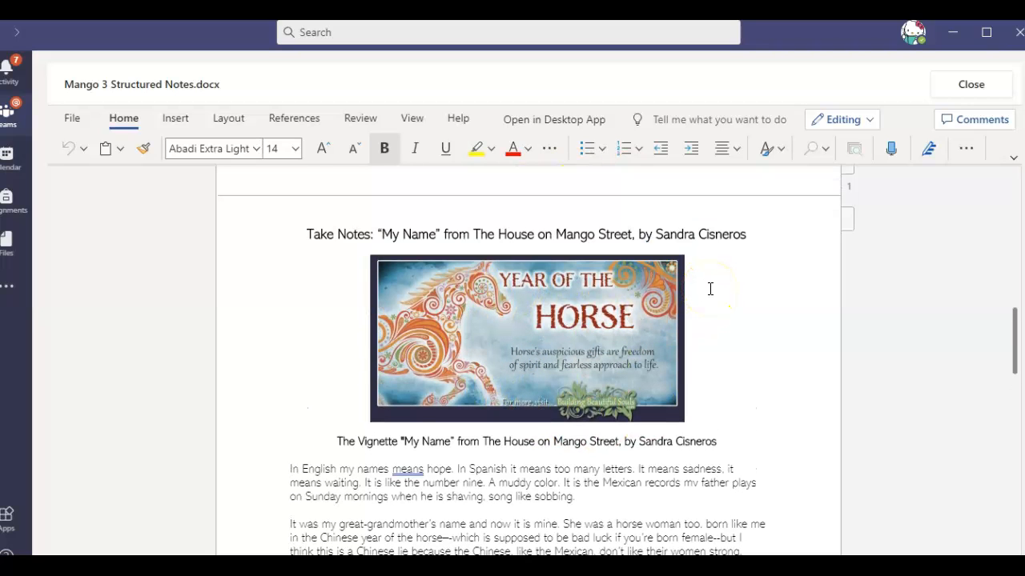
{"action": "scroll", "scroll_direction": "down", "scroll_amount": 3}
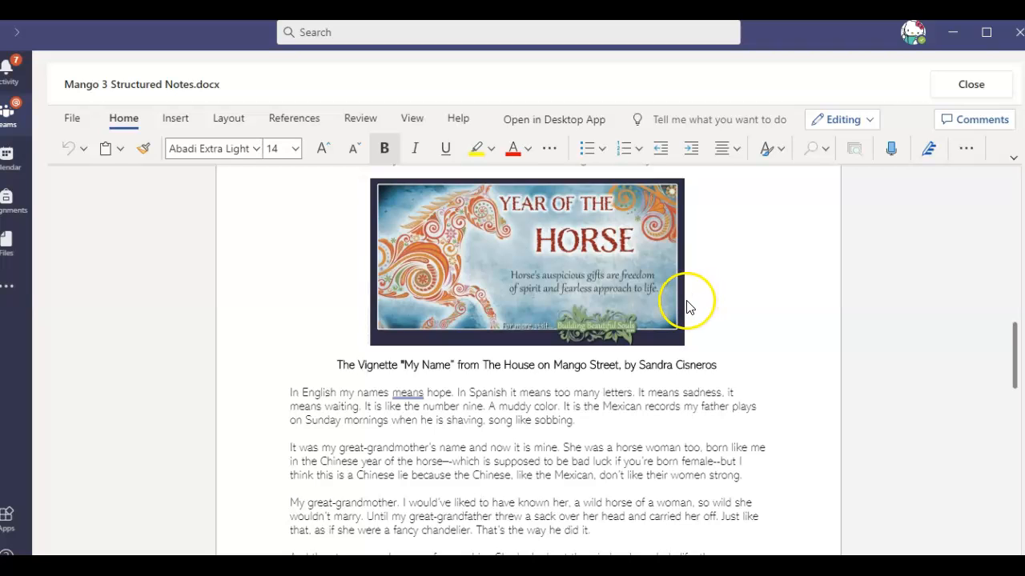
{"action": "mouse_move", "coordinate": [743, 237]}
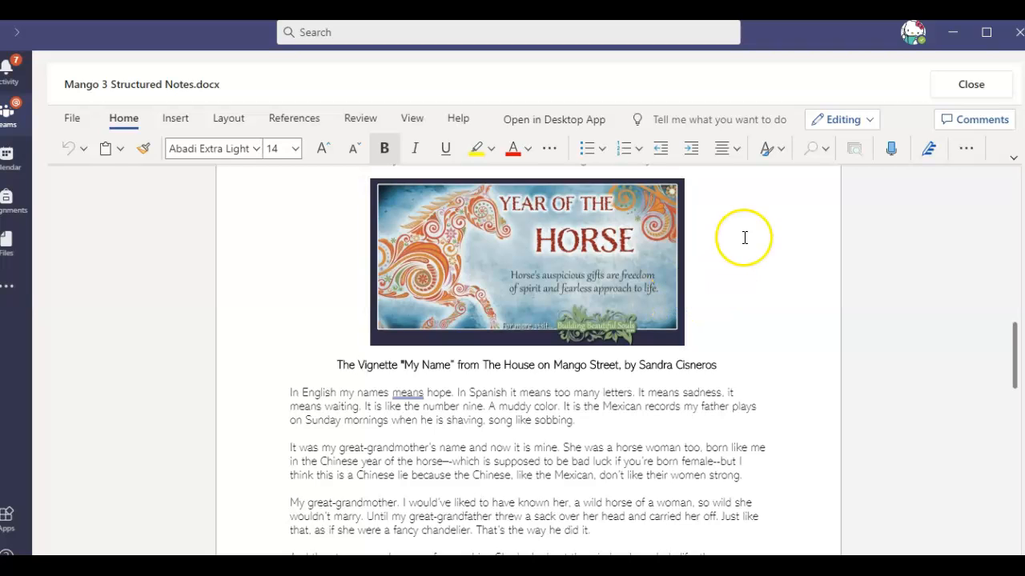
{"action": "scroll", "scroll_direction": "down", "scroll_amount": 3}
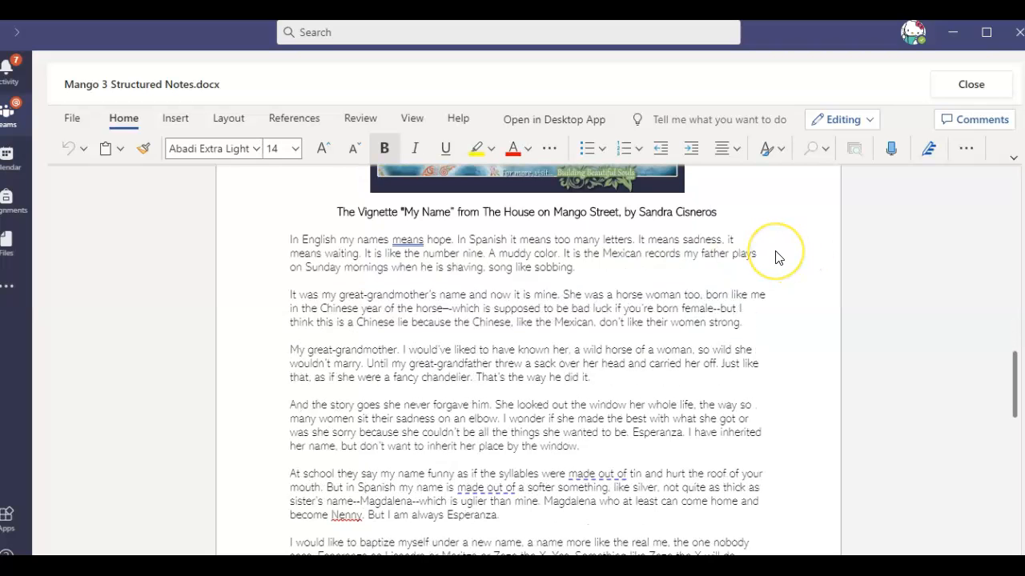
{"action": "mouse_move", "coordinate": [592, 401]}
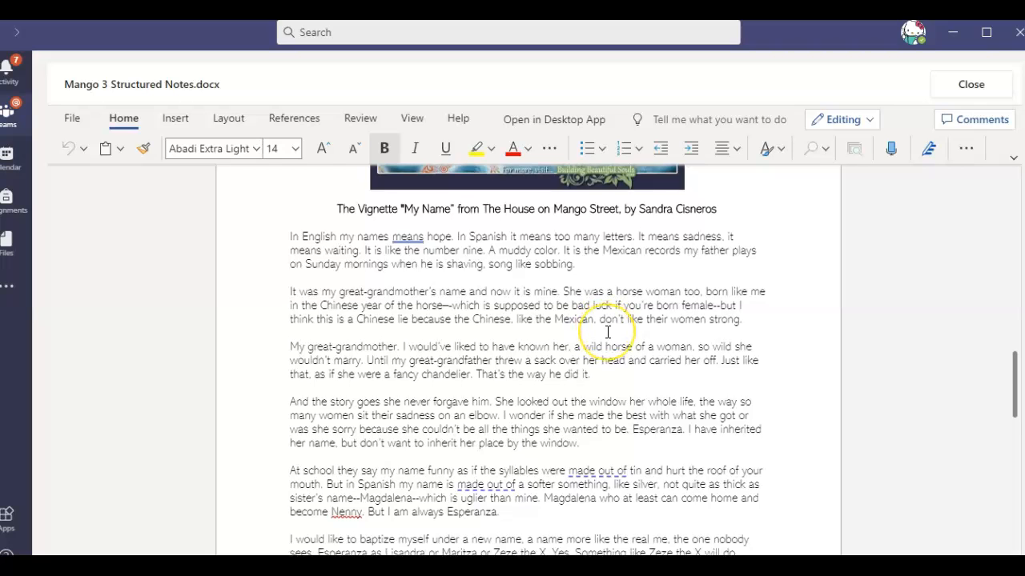
{"action": "scroll", "scroll_direction": "down", "scroll_amount": 3}
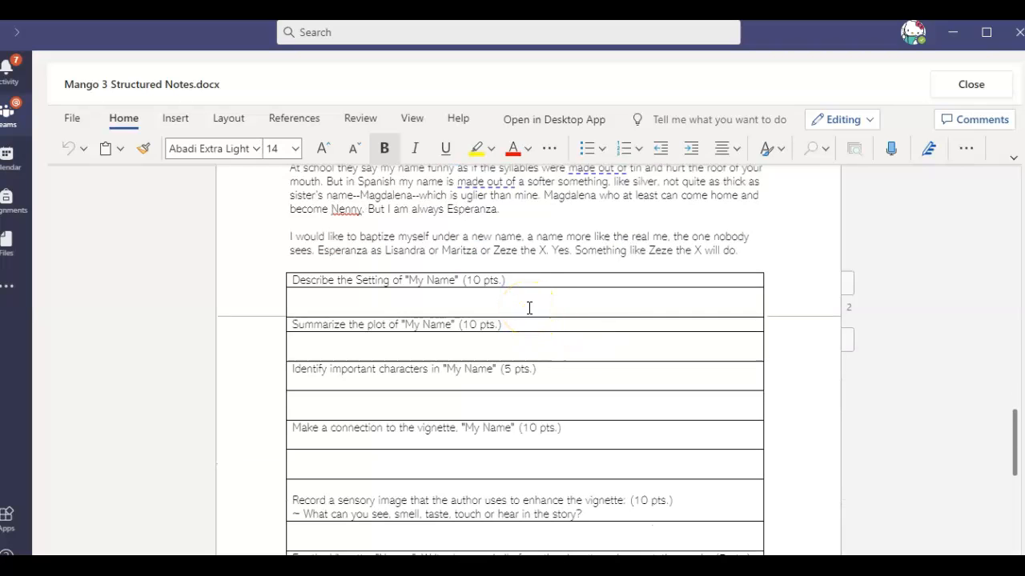
{"action": "scroll", "scroll_direction": "down", "scroll_amount": 3}
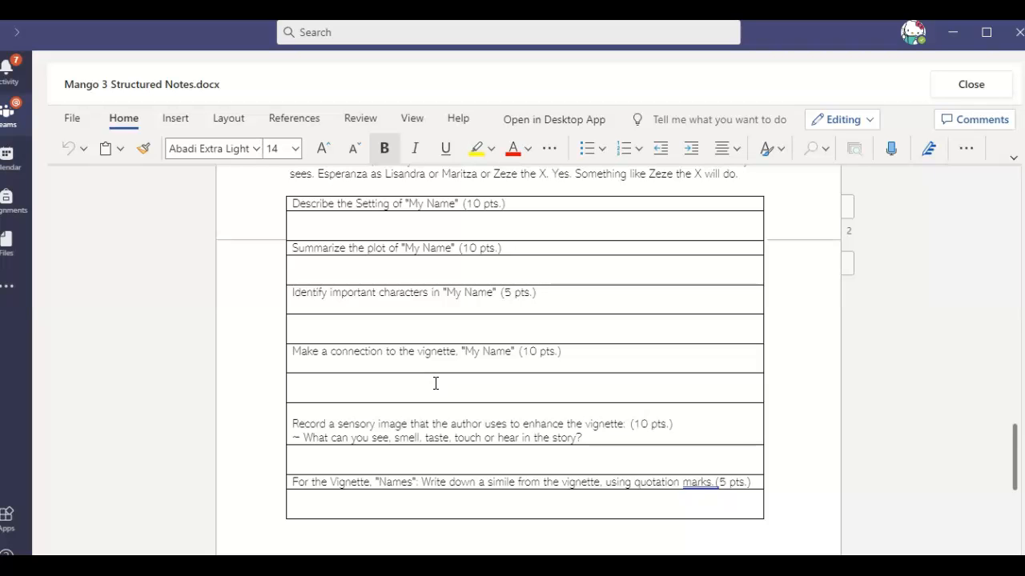
{"action": "scroll", "scroll_direction": "down", "scroll_amount": 3}
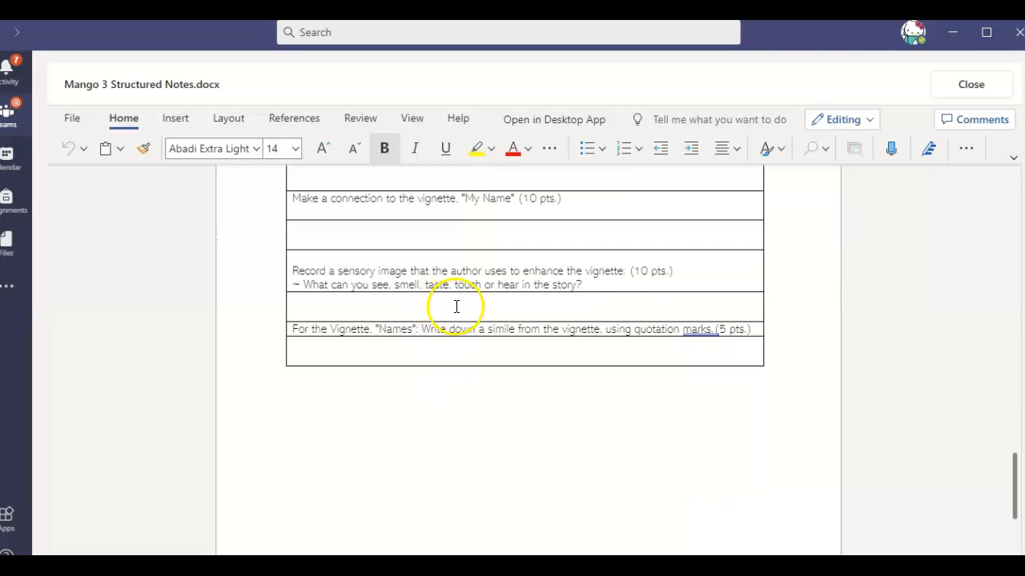
{"action": "mouse_move", "coordinate": [321, 345]}
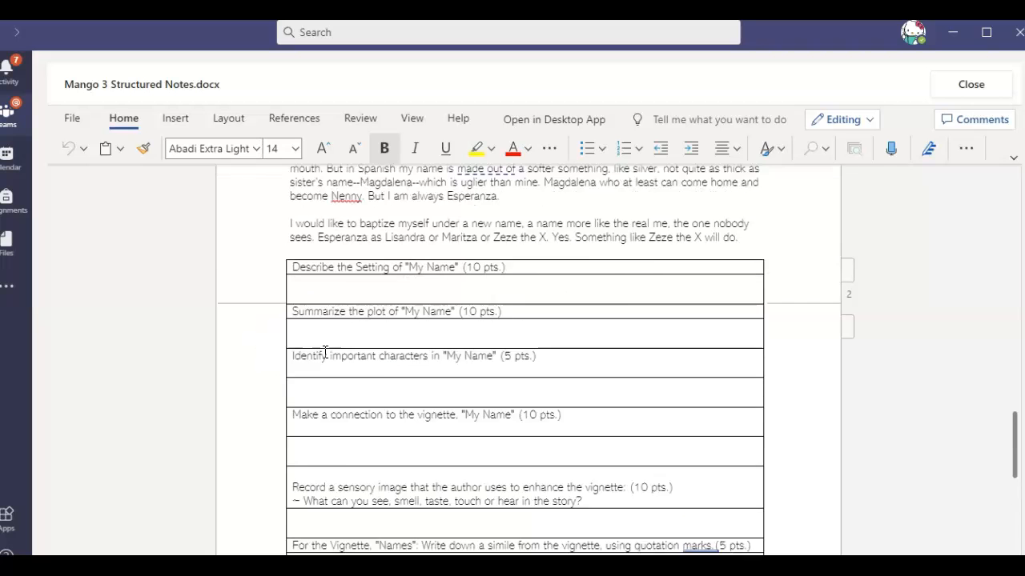
{"action": "scroll", "scroll_direction": "down", "scroll_amount": 3}
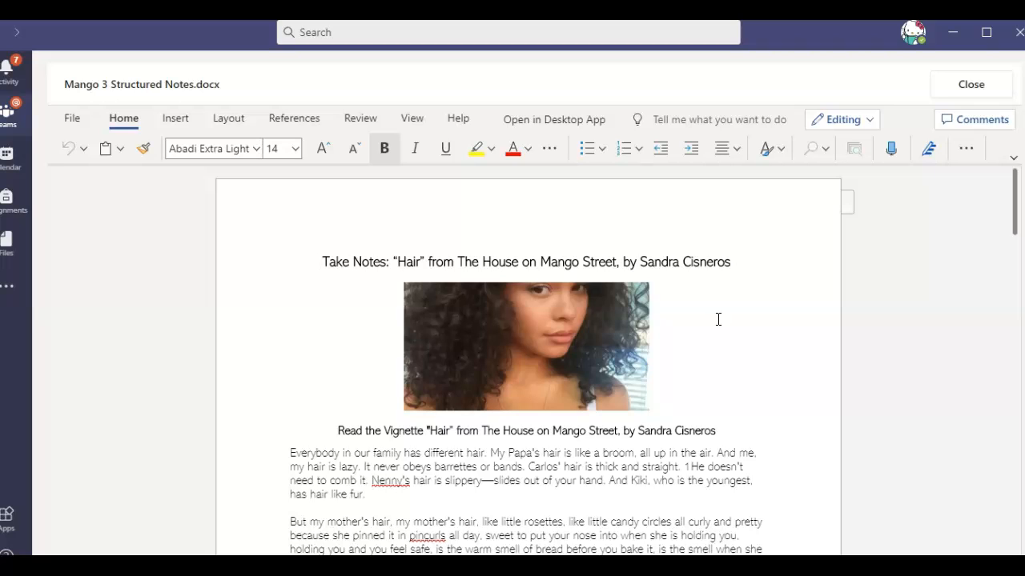
Step: Close the Structured Notes document and return to the assignment draft
{"action": "left_click", "coordinate": [323, 262]}
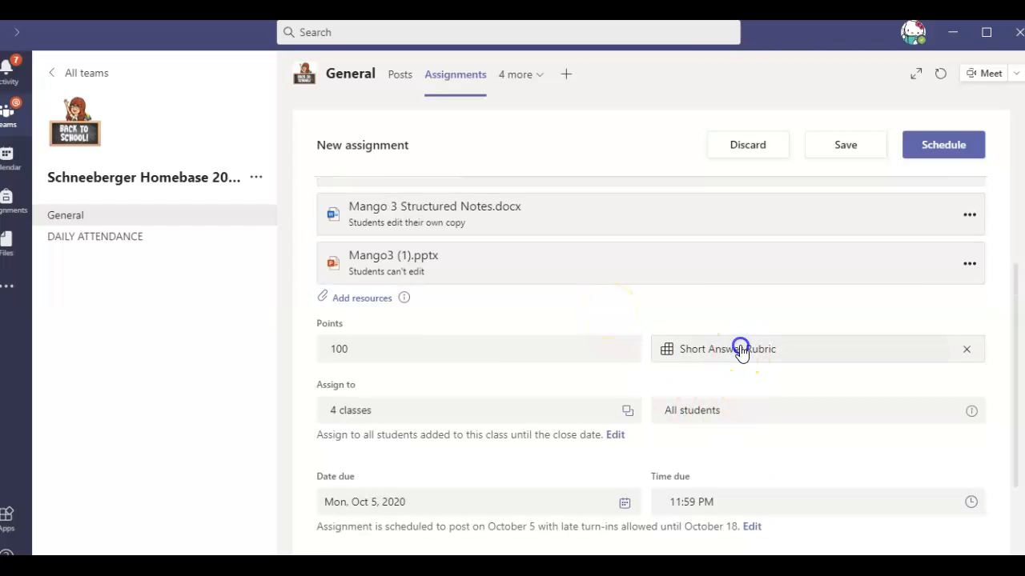
{"action": "left_click", "coordinate": [727, 349]}
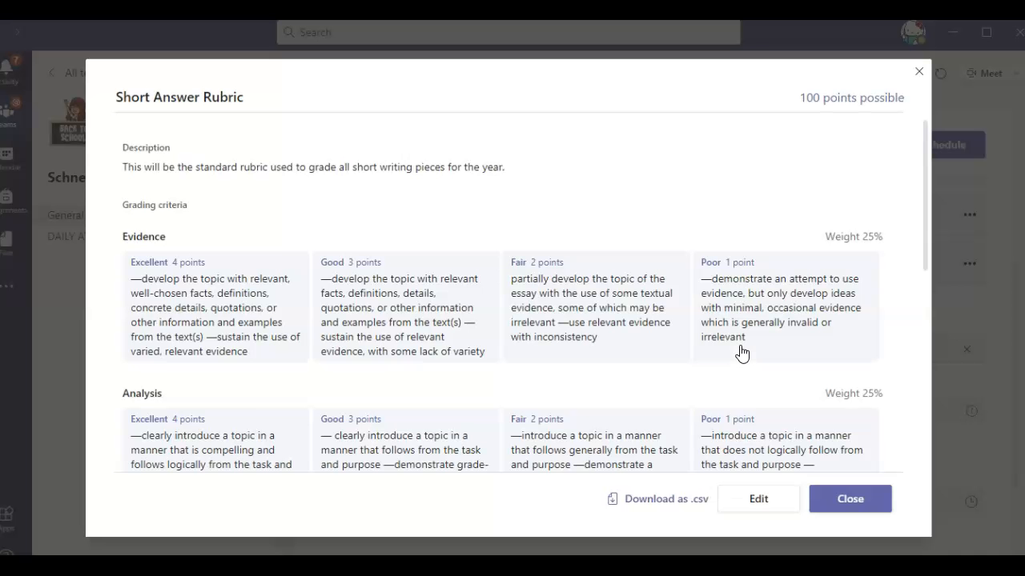
{"action": "scroll", "scroll_direction": "down", "scroll_amount": 3}
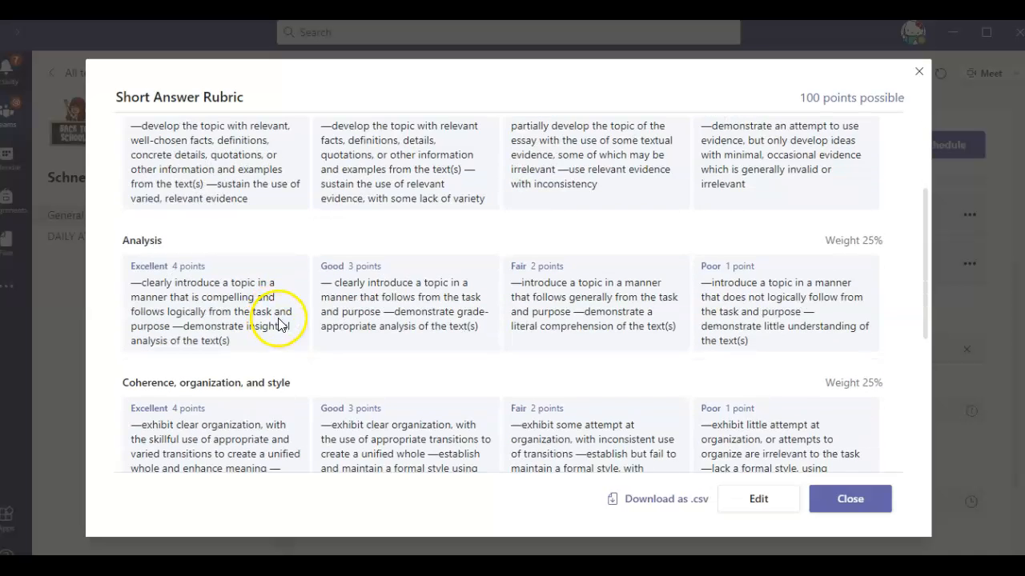
{"action": "scroll", "scroll_direction": "down", "scroll_amount": 3}
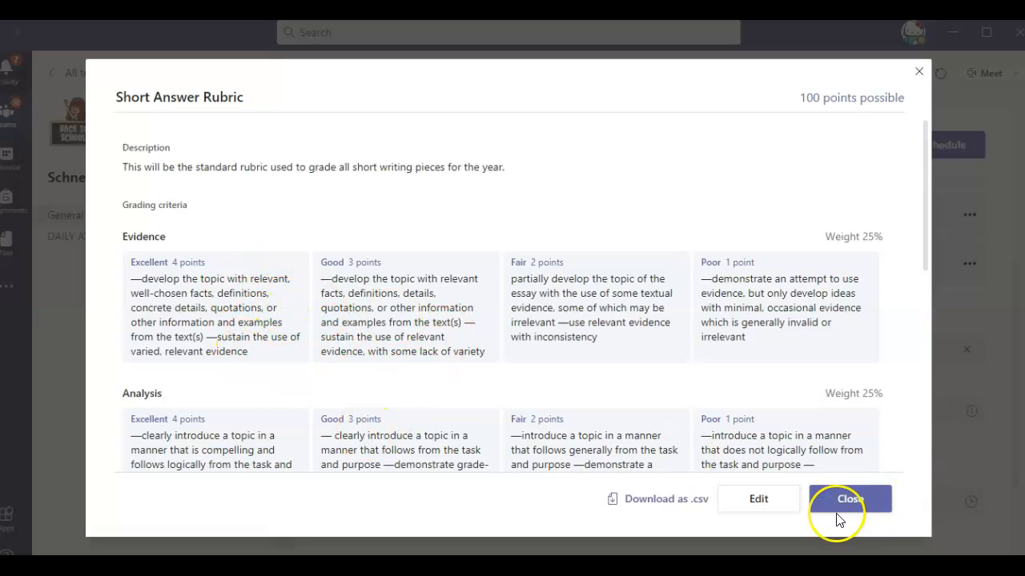
{"action": "left_click", "coordinate": [848, 500]}
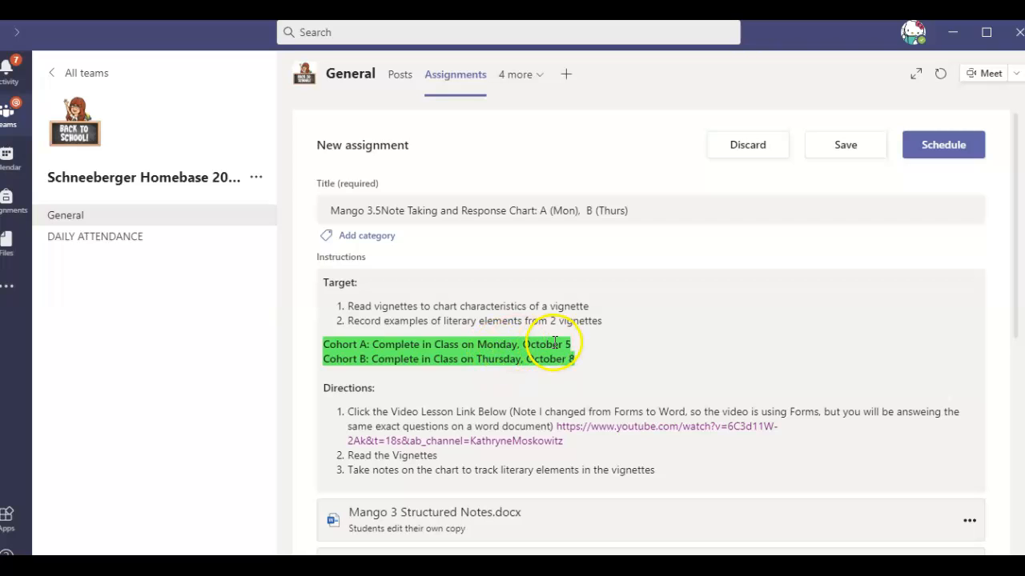
{"action": "mouse_move", "coordinate": [408, 376]}
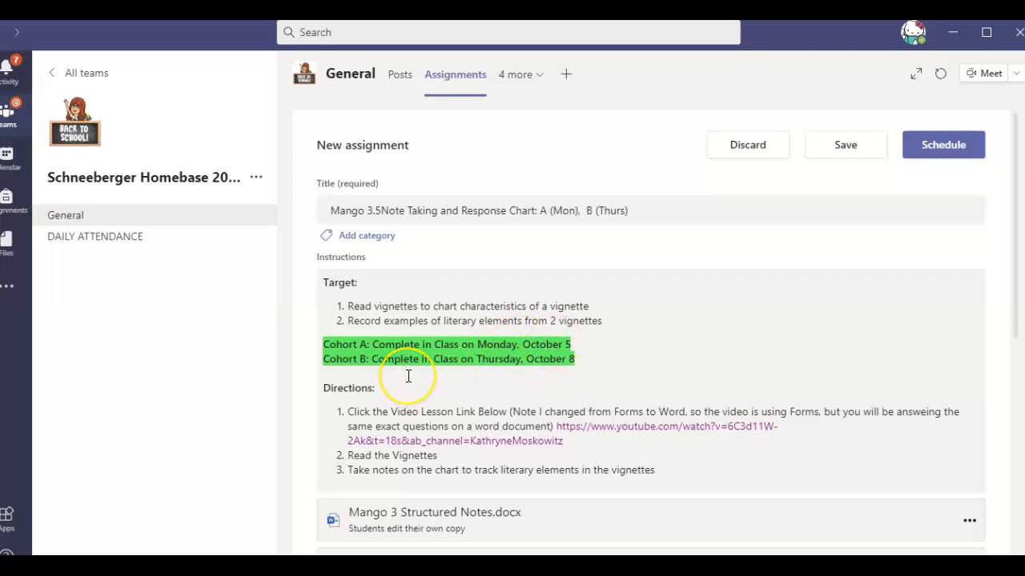
{"action": "mouse_move", "coordinate": [409, 376]}
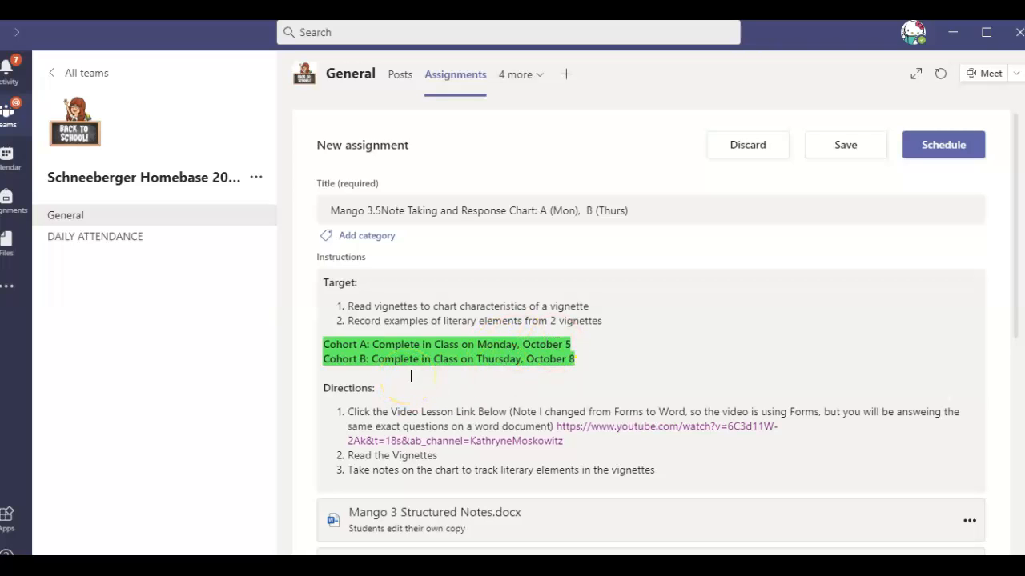